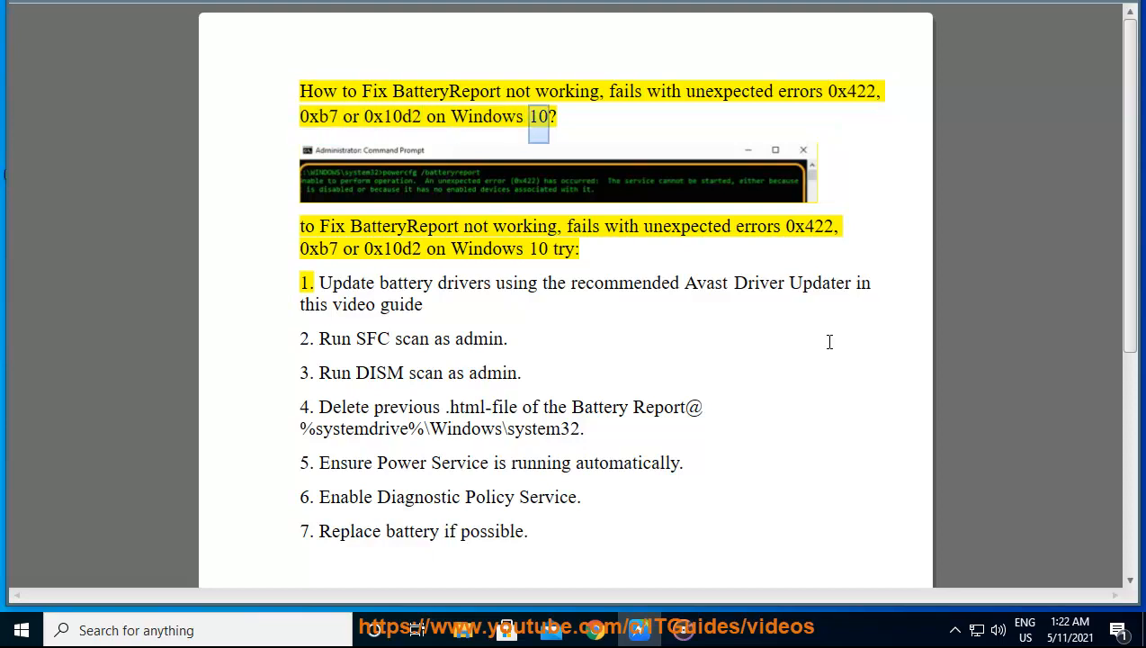
# Dismiss the driver updater and launch Command Prompt as administrator, approving the UAC prompt
pyautogui.doubleClick(525, 226)
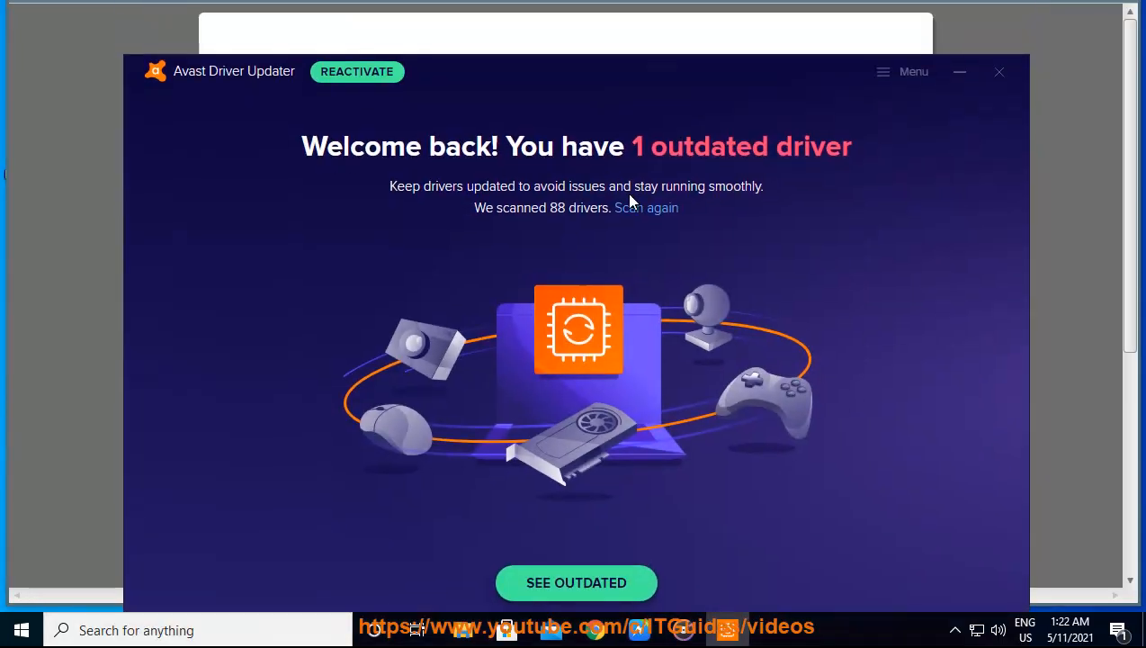
pyautogui.click(646, 207)
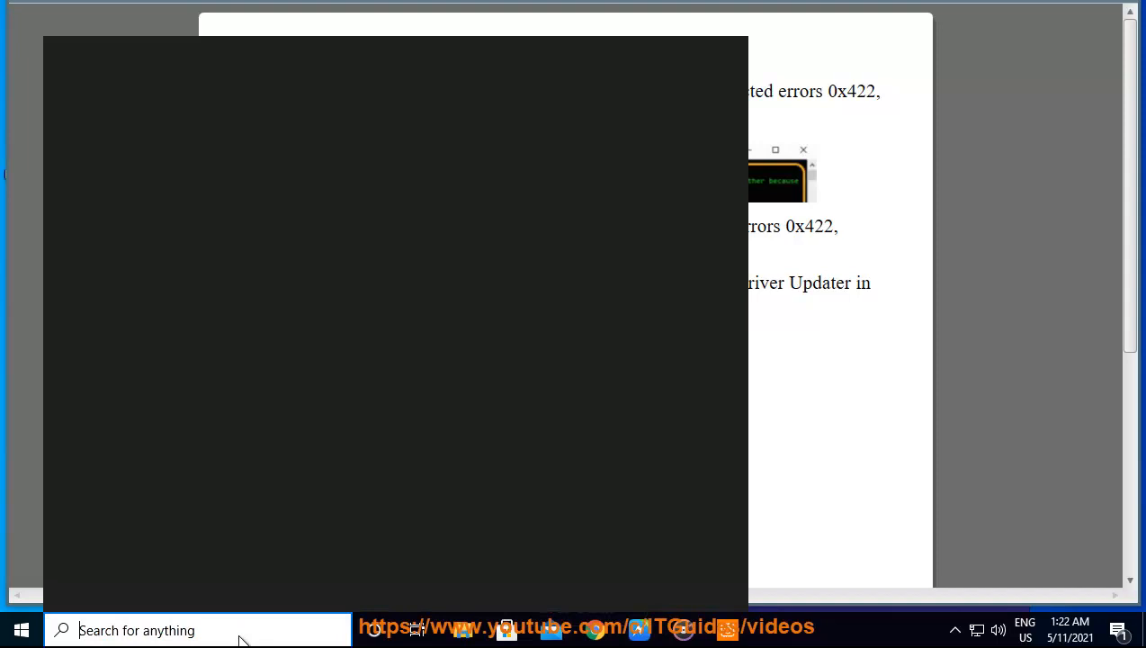
pyautogui.write('Command Prompt')
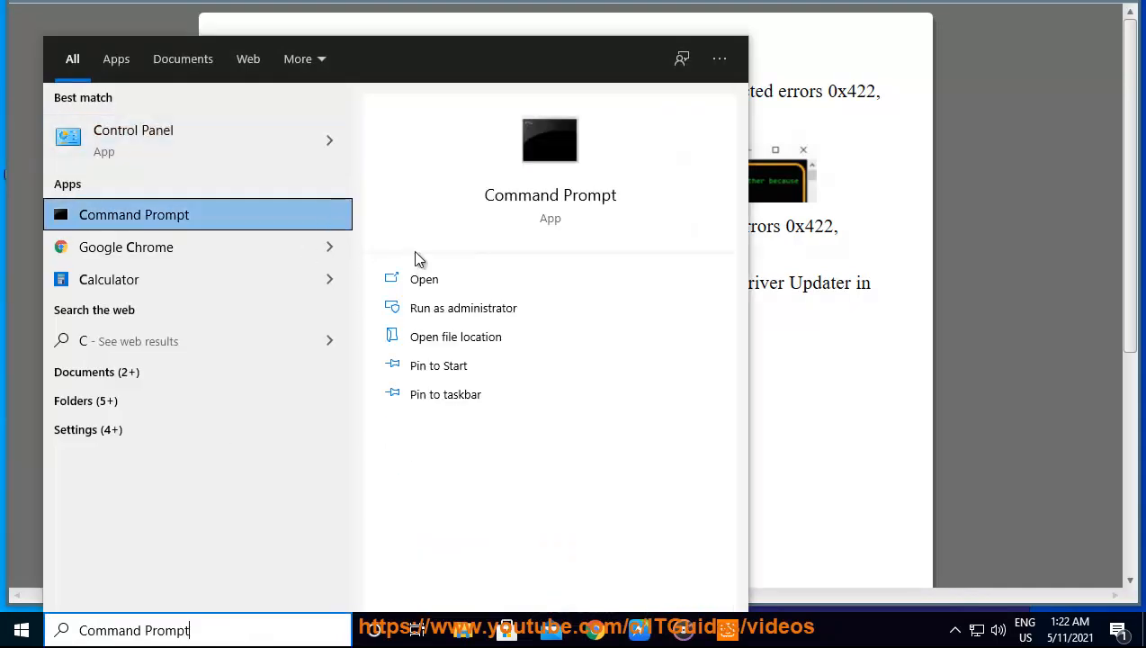
pyautogui.click(464, 308)
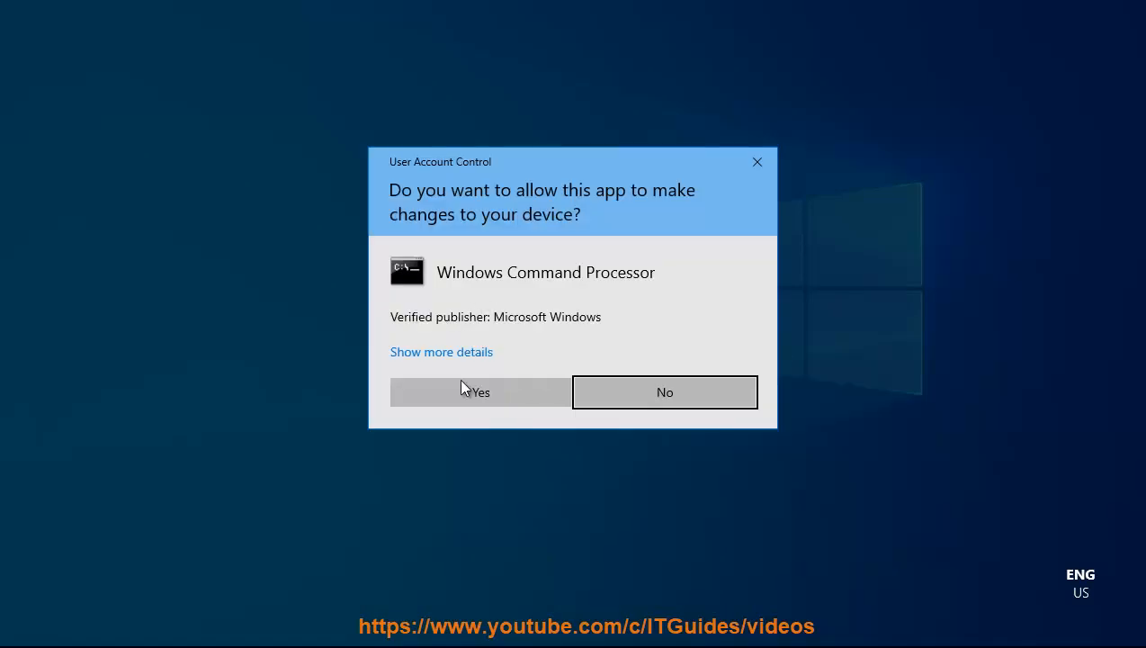
pyautogui.click(479, 391)
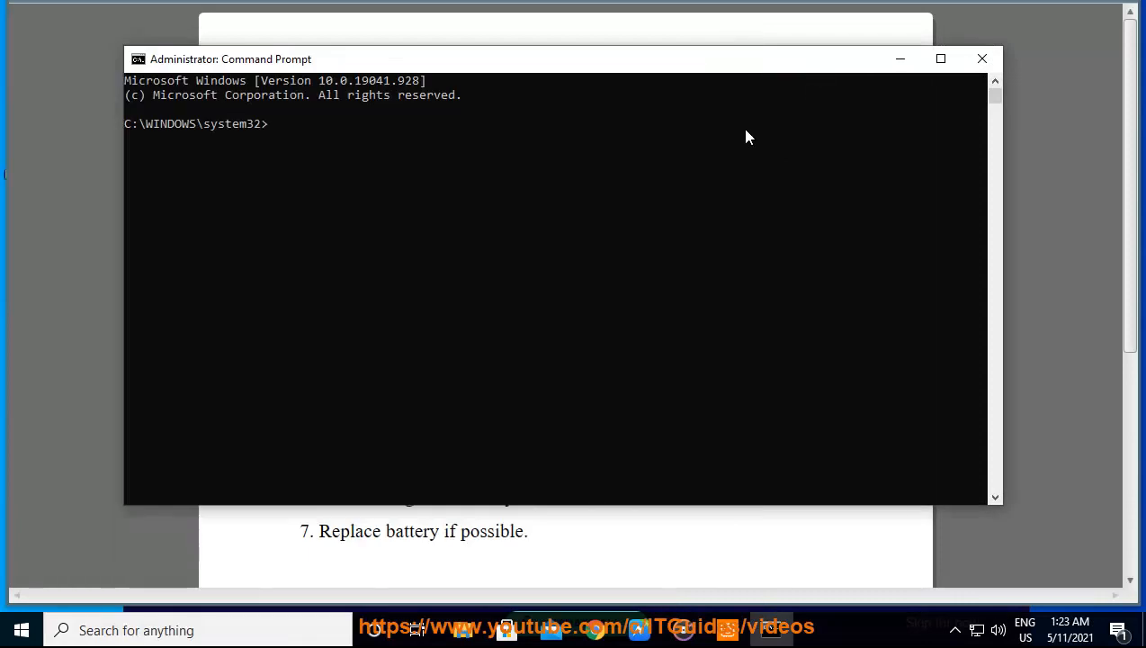
# Type the SFC /SCANNOW command into the elevated Command Prompt
pyautogui.write('SFC S')
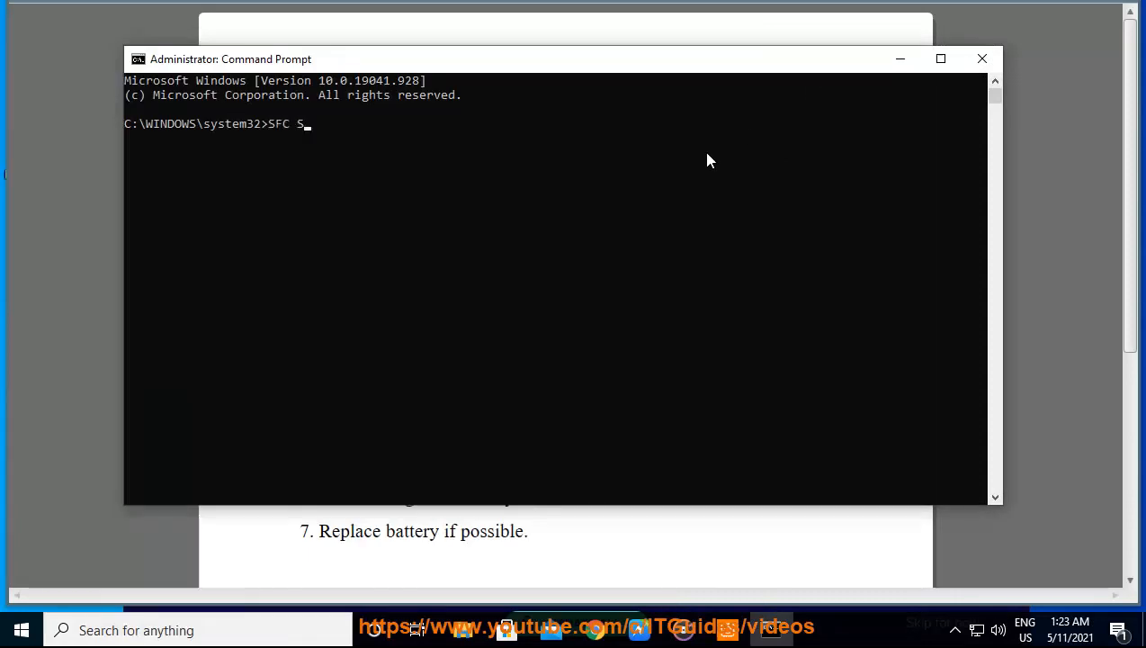
pyautogui.write('CANNOW')
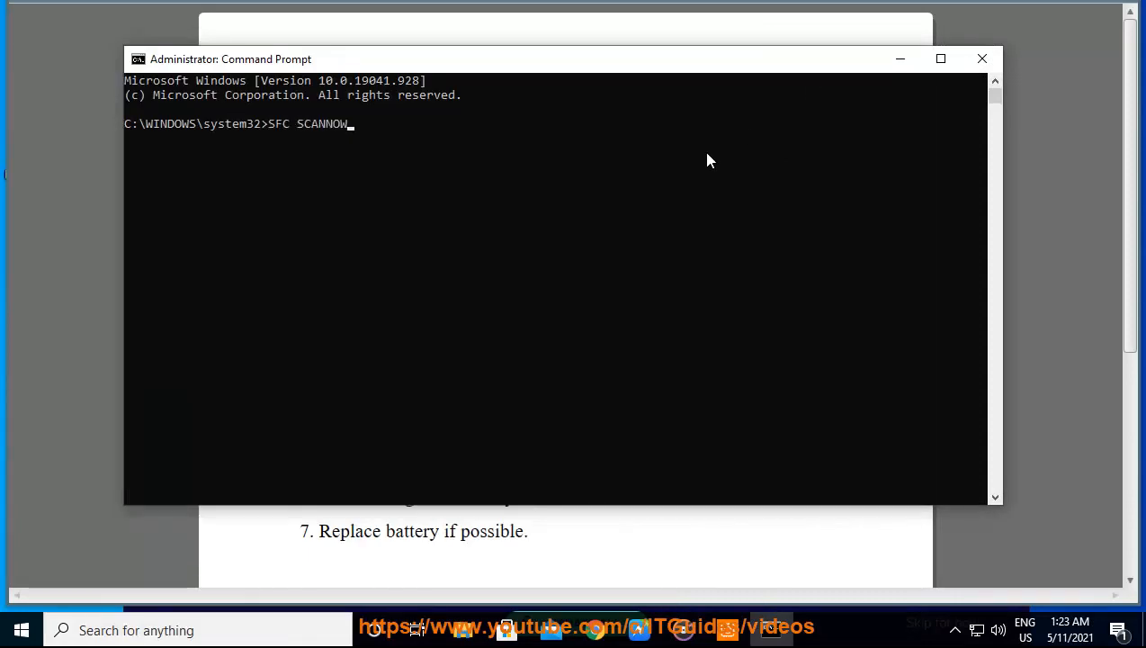
pyautogui.write('PRESS ENTER NO')
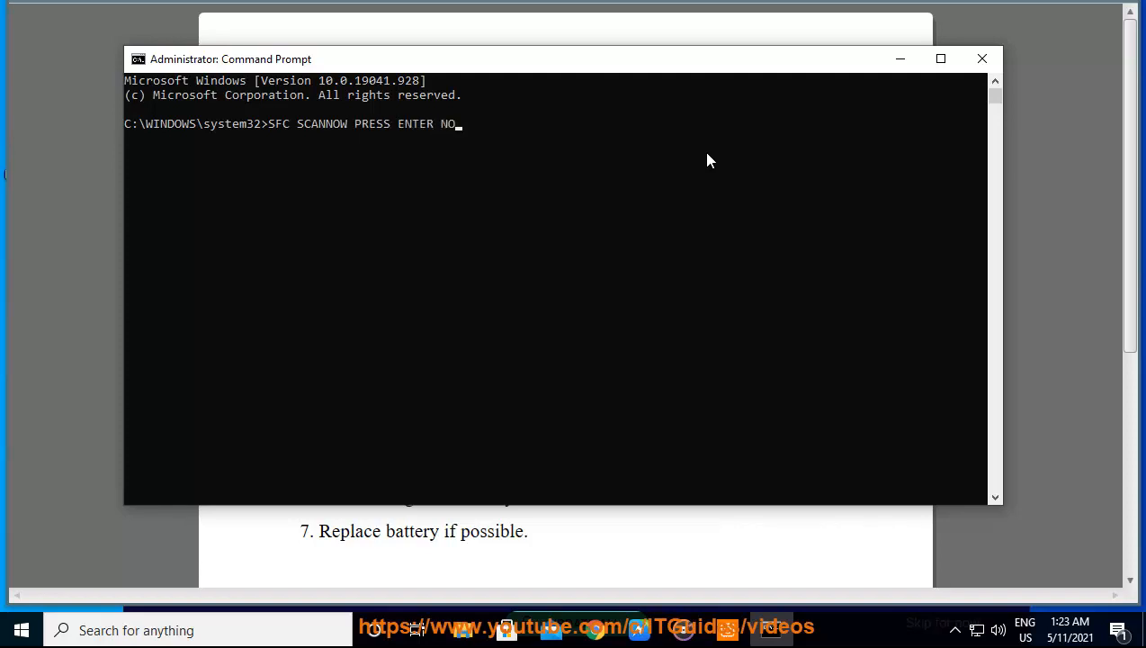
pyautogui.write('W...')
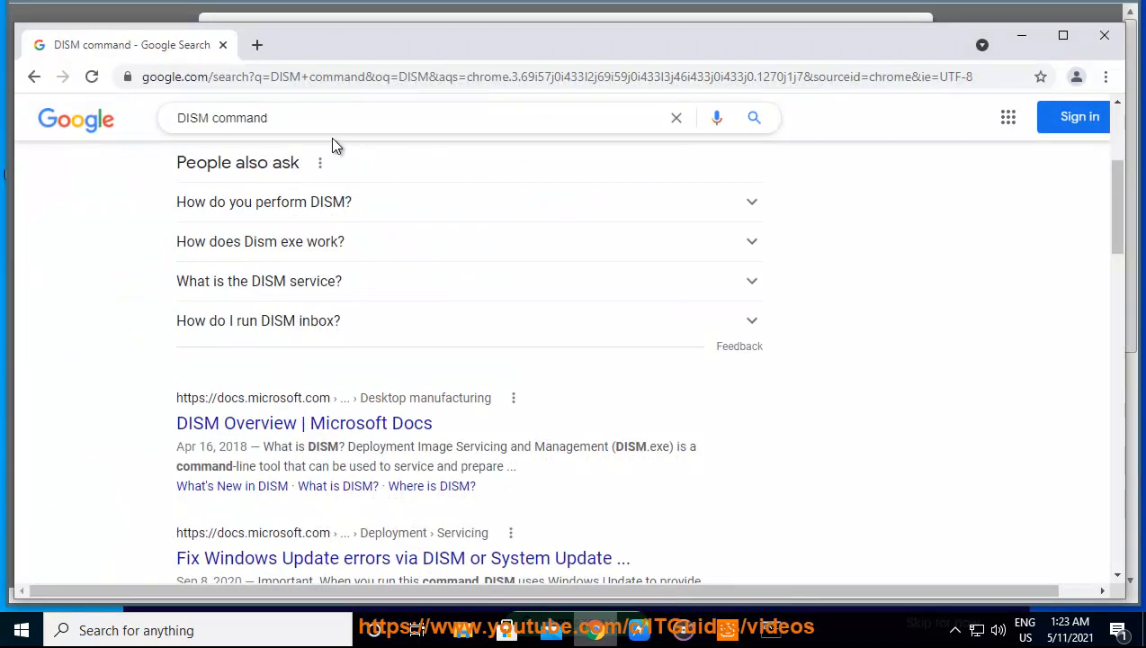
pyautogui.moveTo(203, 434)
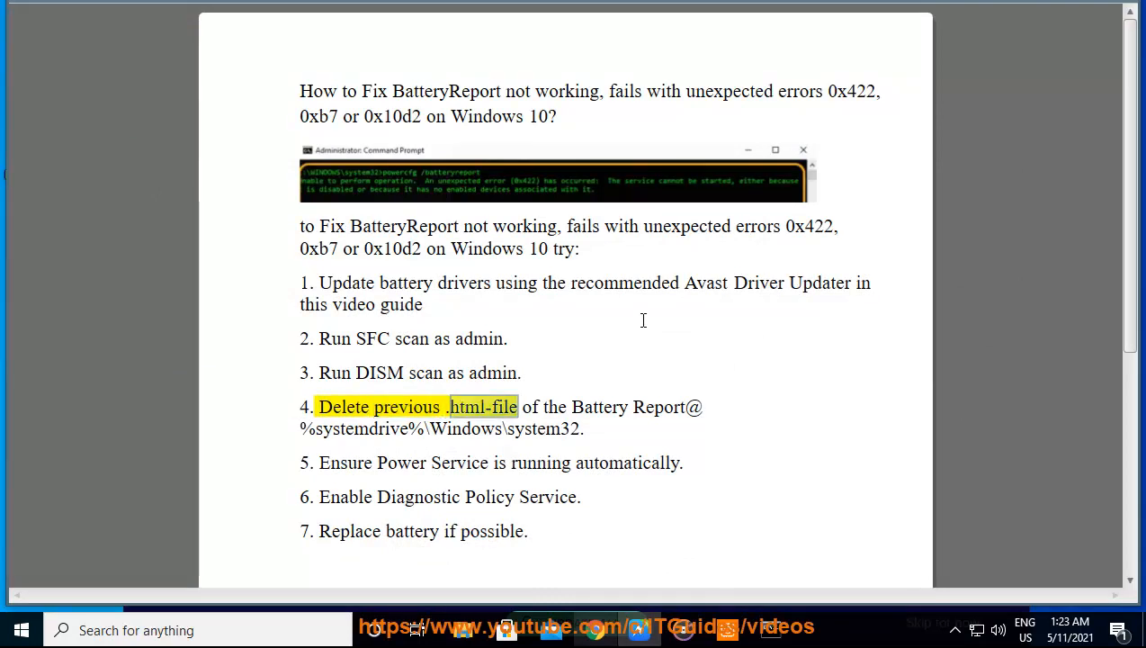
# Highlight step 4's instruction to delete the previous battery report html file
pyautogui.moveTo(519, 406); pyautogui.dragTo(309, 462)
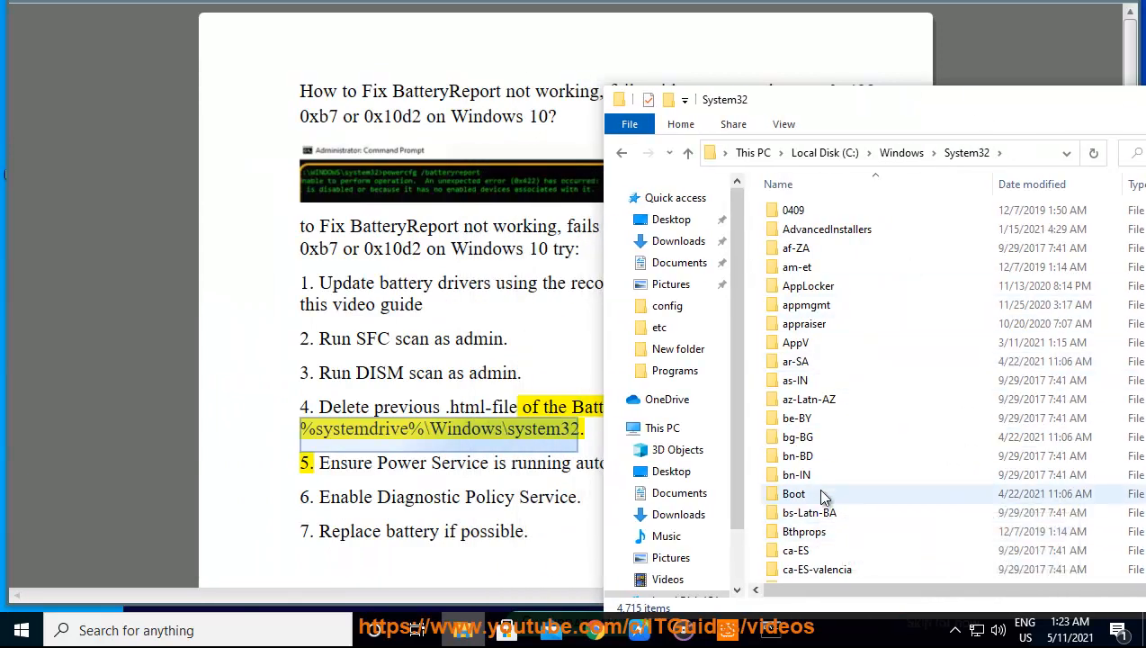
# Select an entry in the System32 folder on the C: drive
pyautogui.click(796, 474)
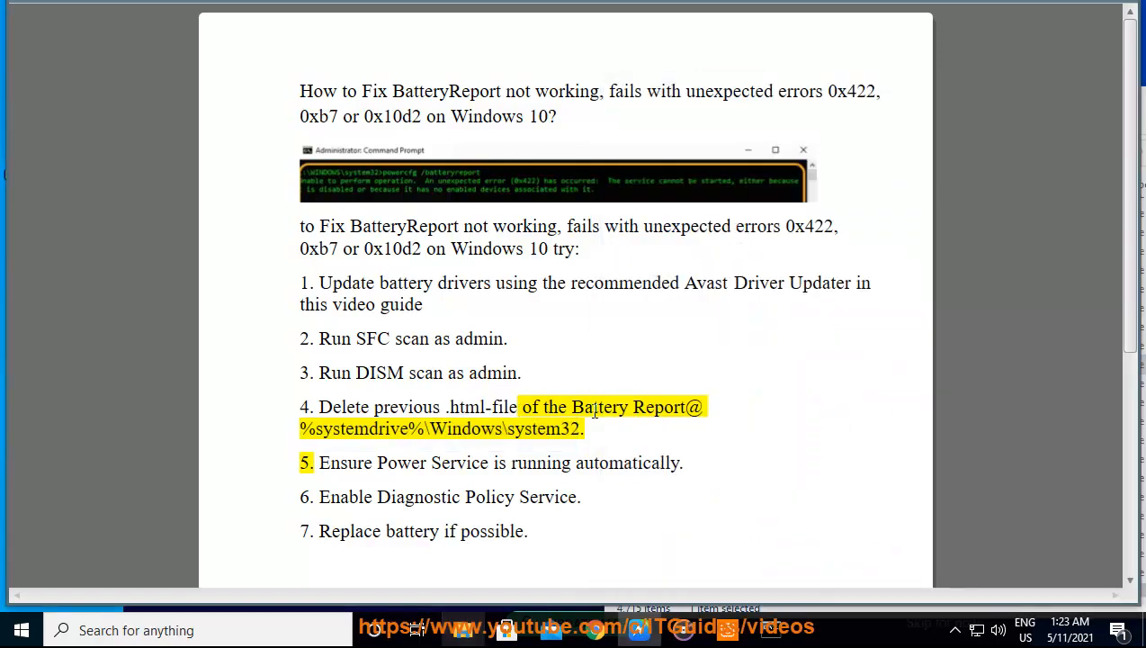
# Mark the number of step 6, enabling the Diagnostic Policy Service
pyautogui.doubleClick(628, 407)
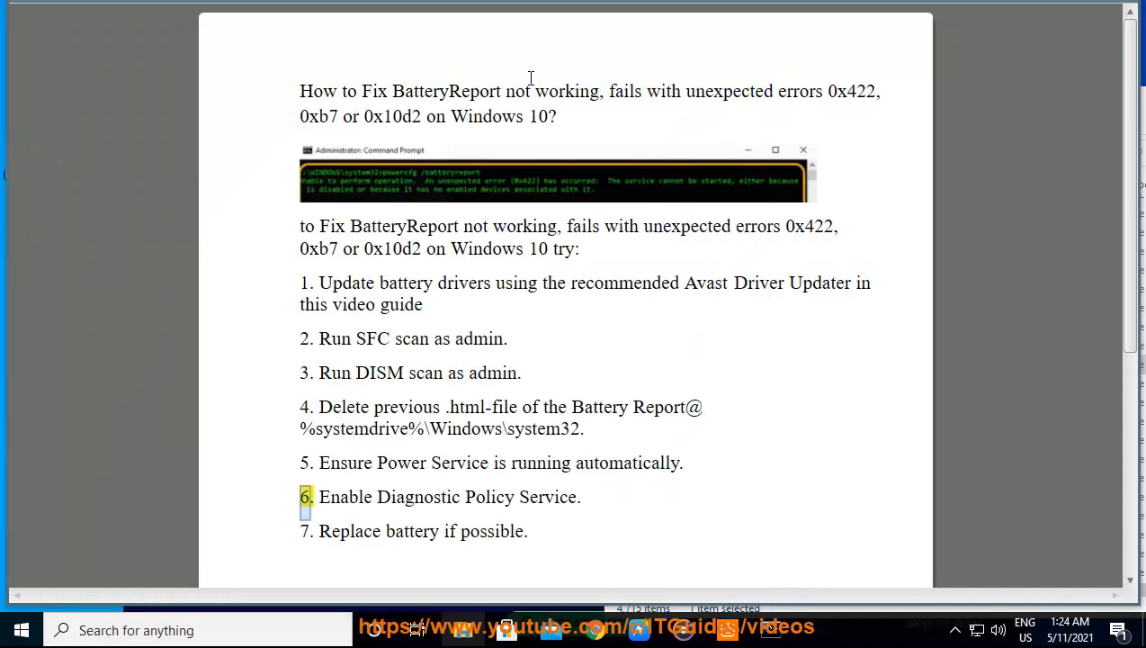
pyautogui.moveTo(532, 59)
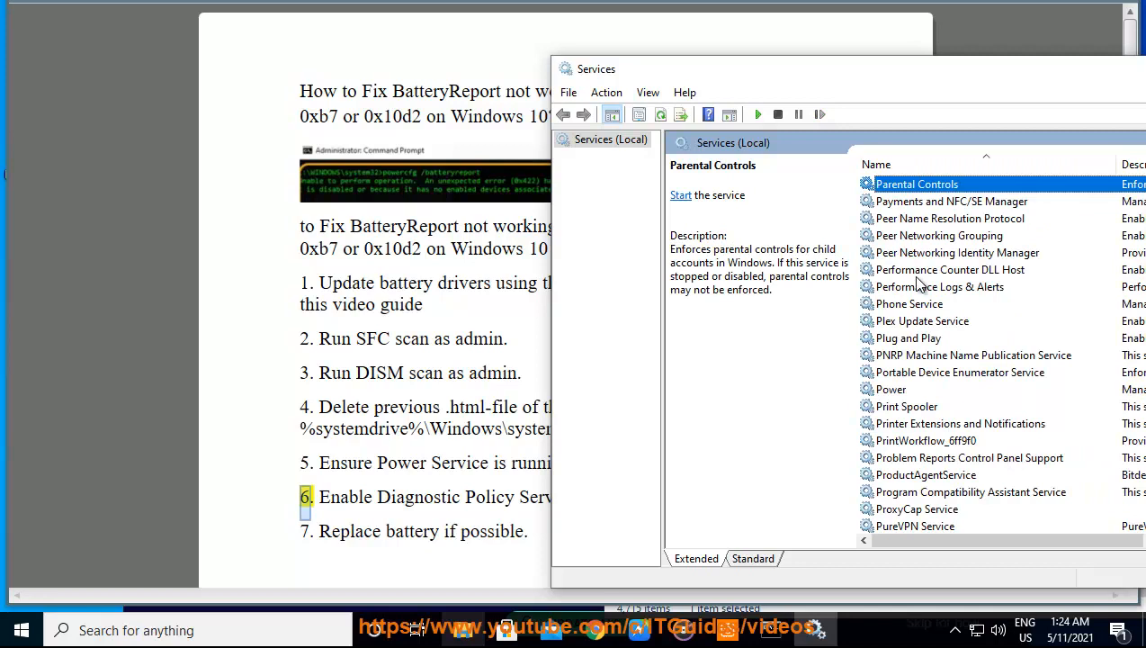
pyautogui.moveTo(900, 403)
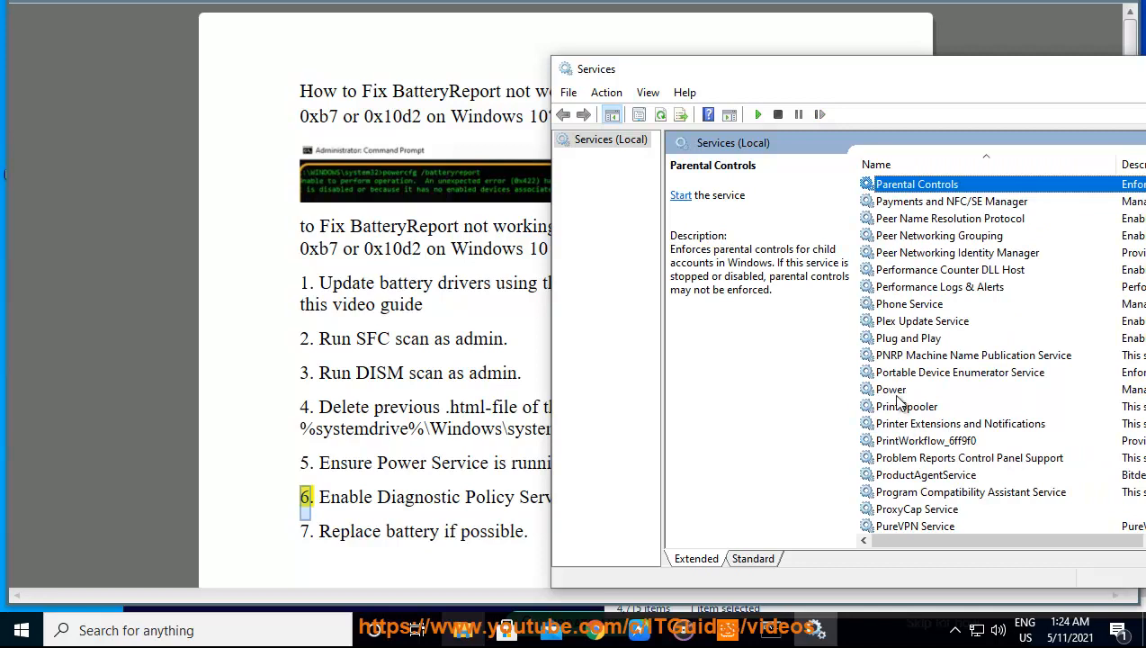
# Confirm the Power service's properties show Automatic startup and Running, then accept
pyautogui.click(891, 389)
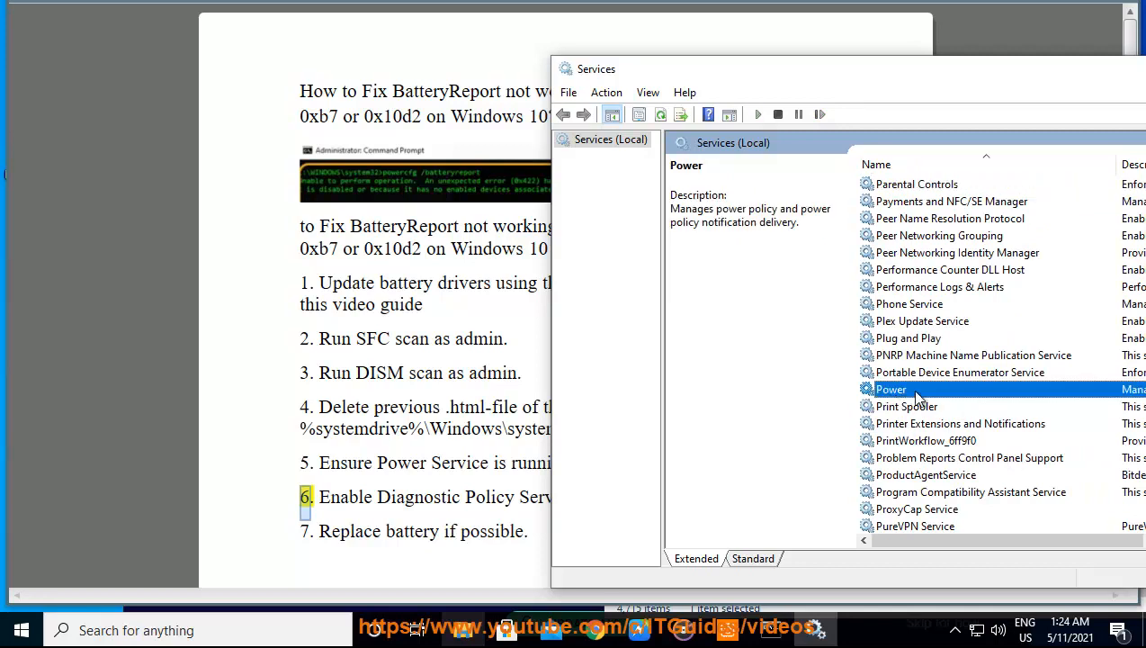
pyautogui.doubleClick(891, 389)
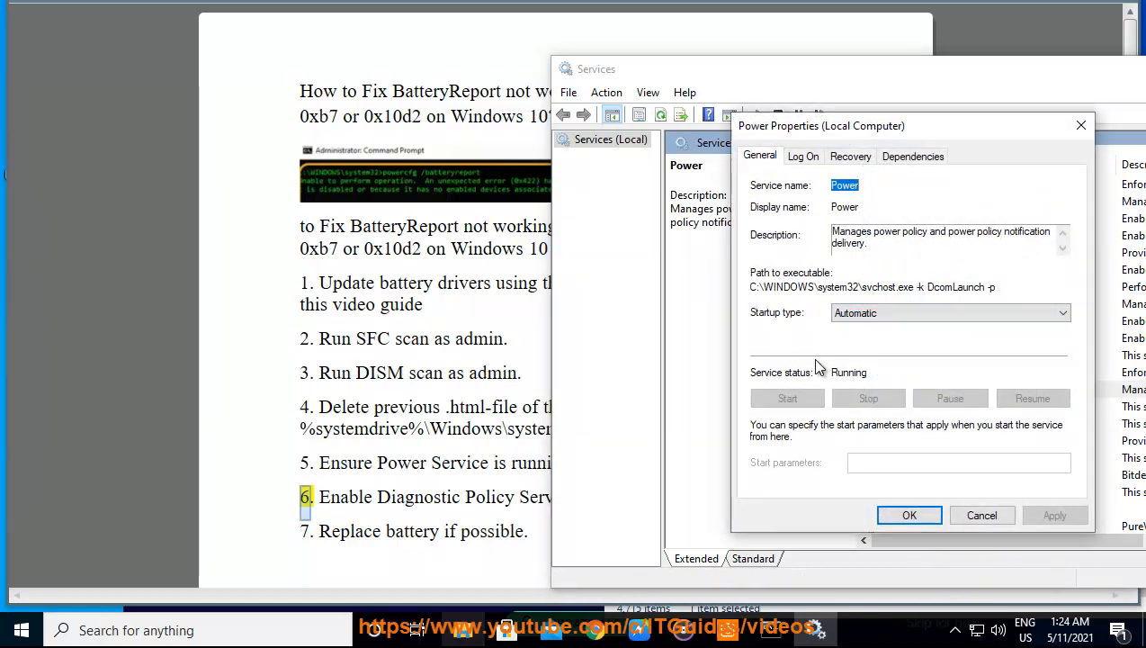
pyautogui.click(909, 514)
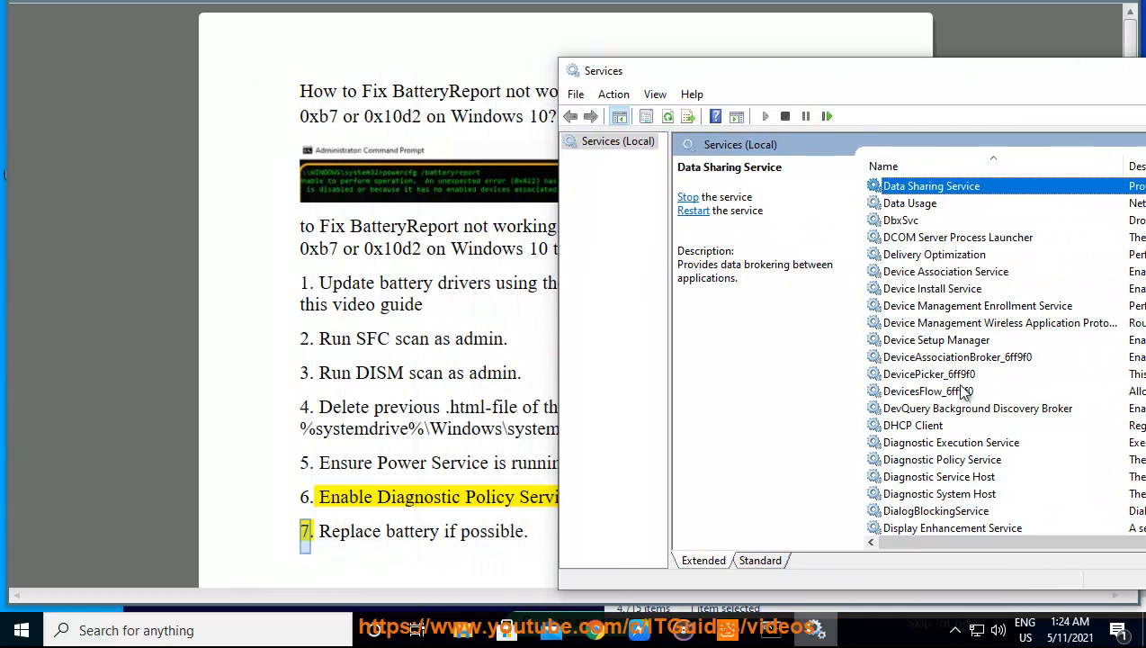
pyautogui.moveTo(945, 468)
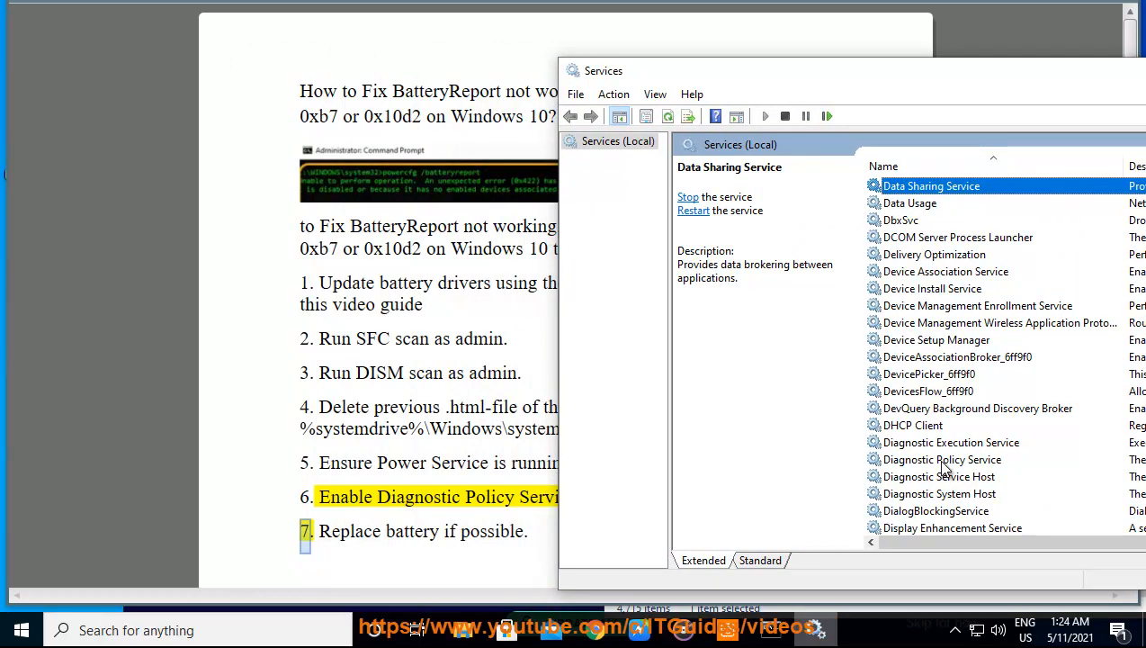
# Open Properties for the Diagnostic Policy Service to verify Automatic startup and Running status
pyautogui.rightClick(942, 459)
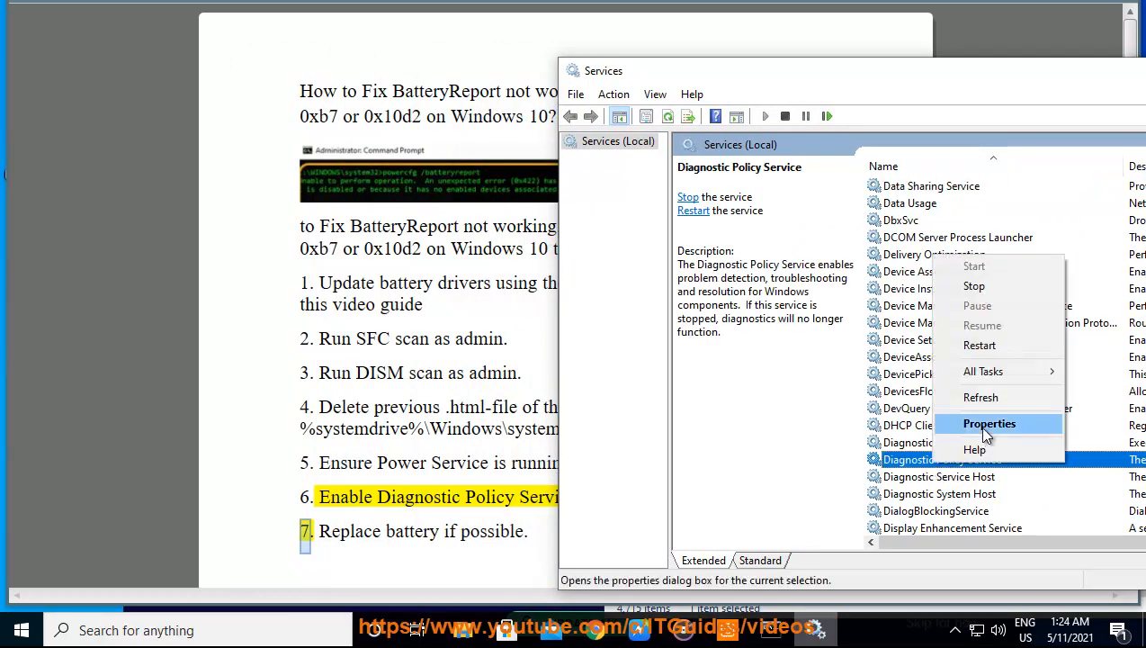
pyautogui.click(989, 423)
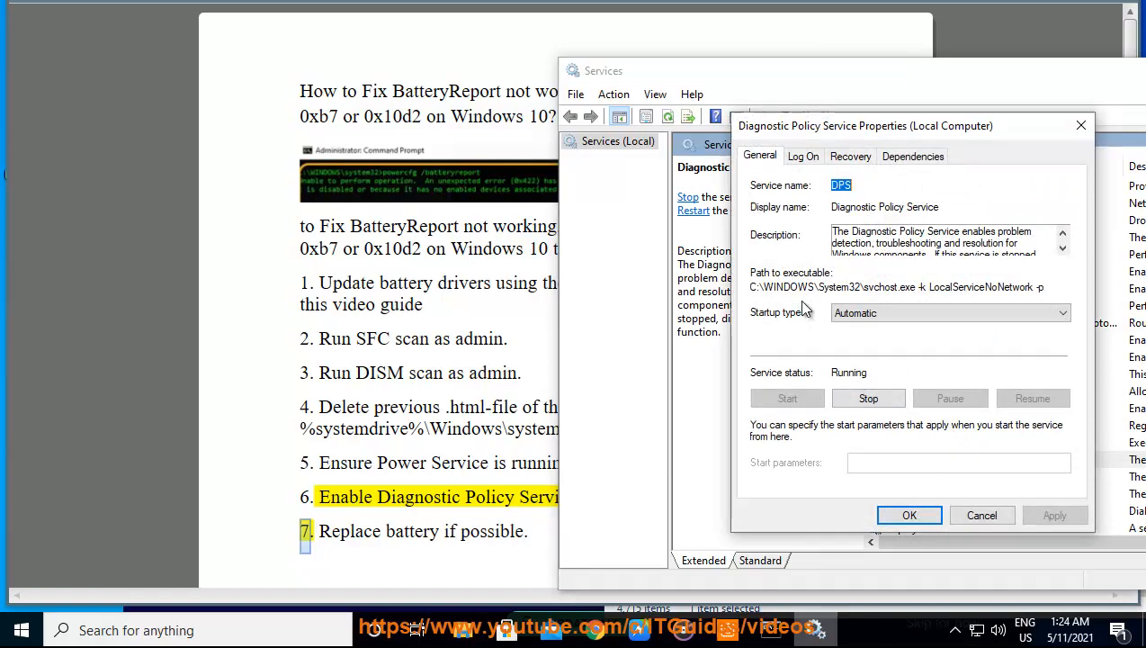